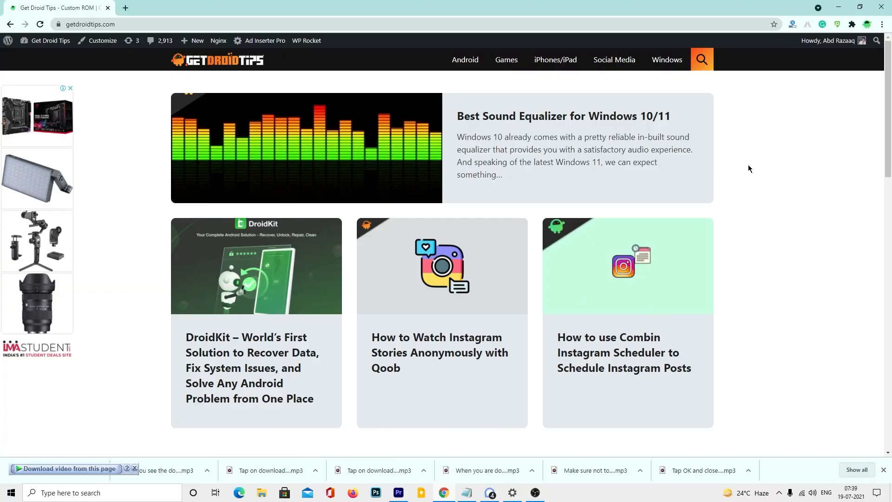
pyautogui.moveTo(792, 149)
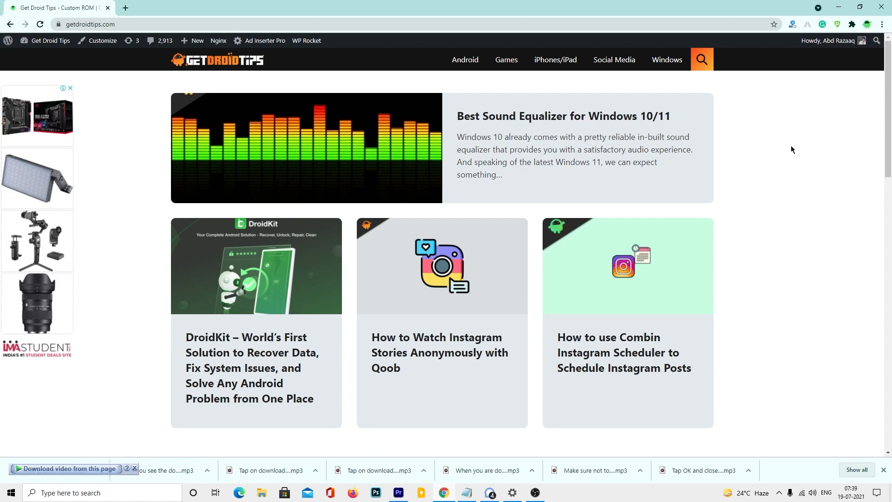
pyautogui.moveTo(794, 169)
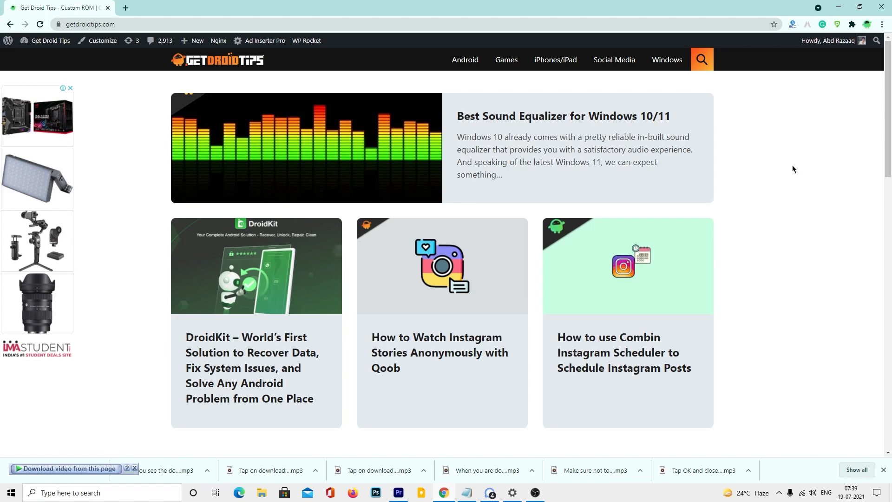
pyautogui.moveTo(799, 251)
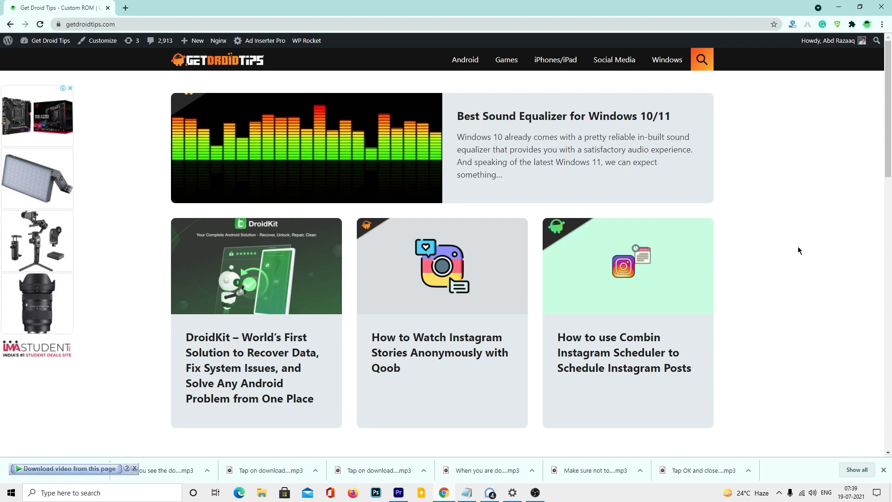
pyautogui.moveTo(718, 131)
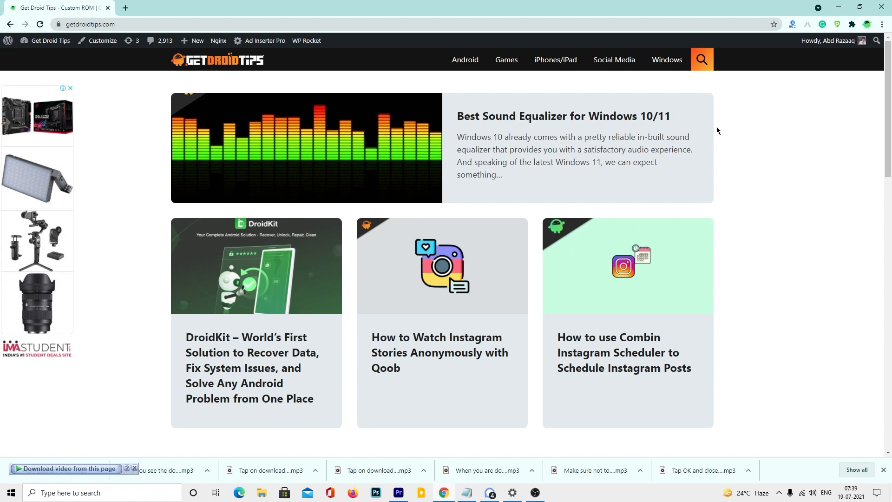
# Search GetDroidTips for 'Infinix Note 10 Firmware', then refine the query to 'Infinix Hot 10 Firmware'.
pyautogui.click(701, 59)
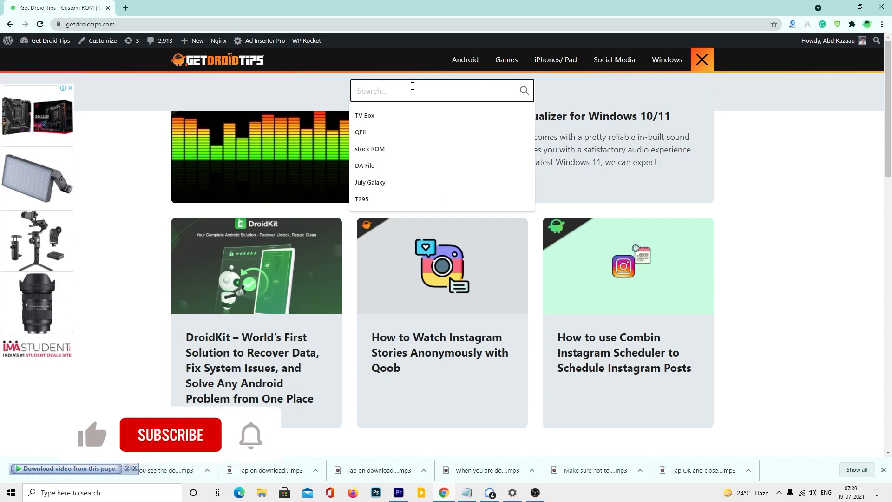
pyautogui.write('i')
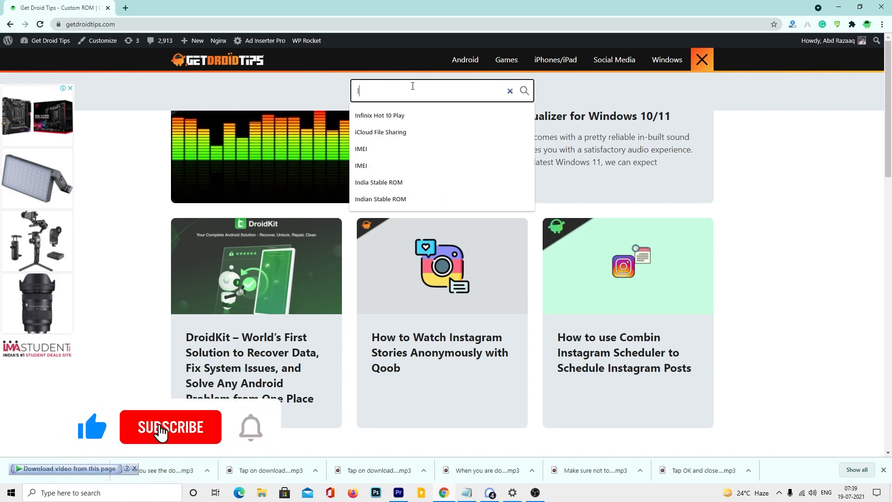
pyautogui.write('Infinix Note 10 Firmware')
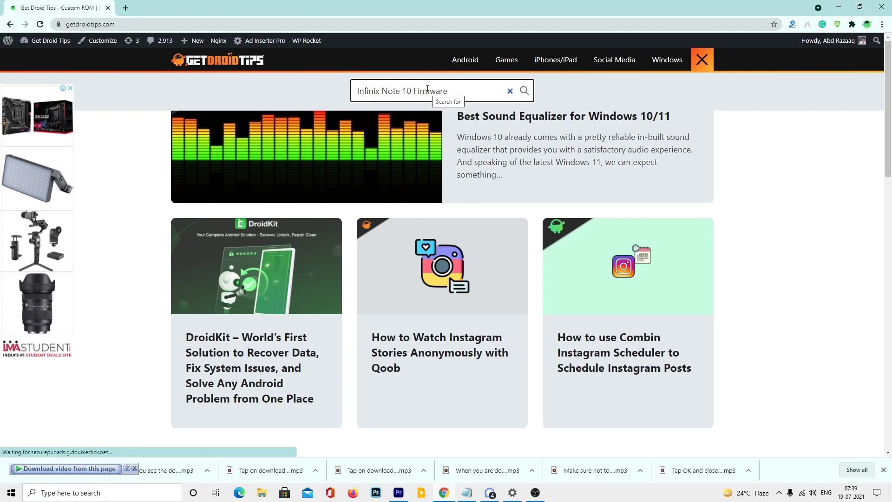
pyautogui.click(524, 90)
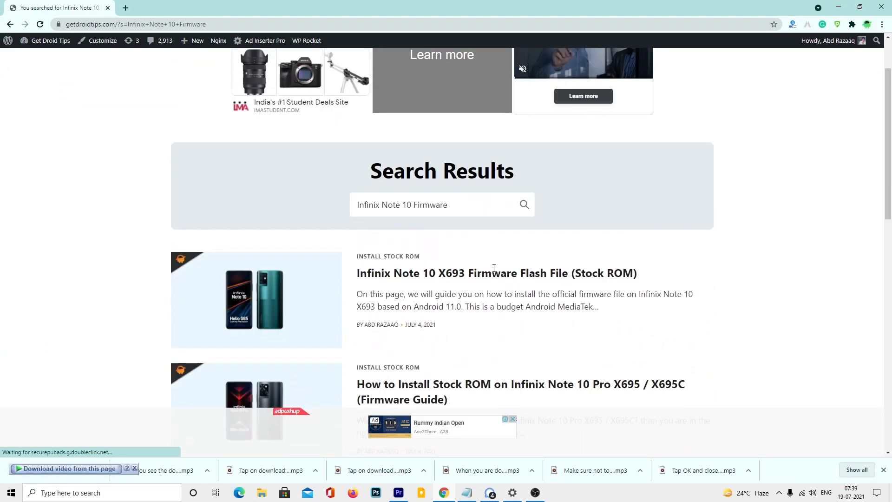
pyautogui.scroll(-3)
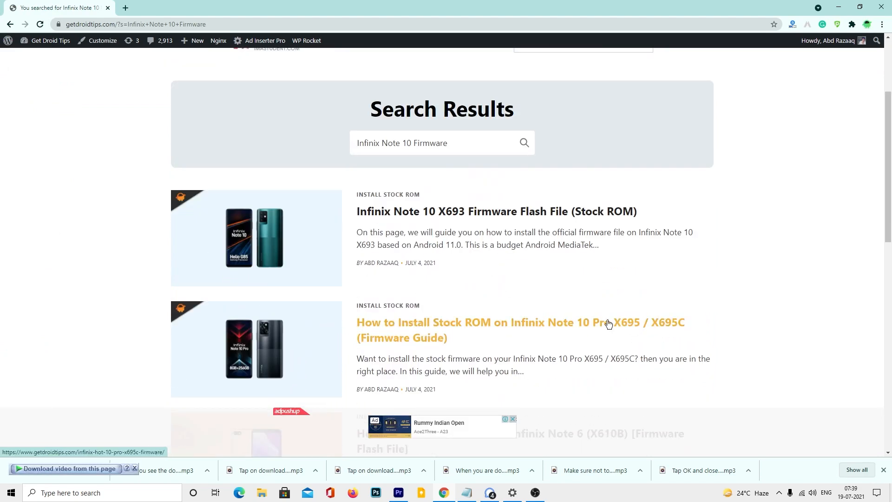
pyautogui.scroll(-3)
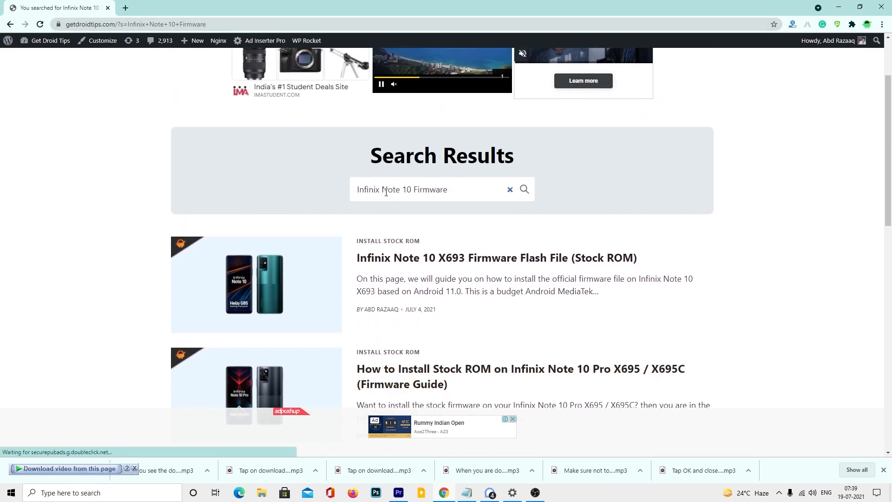
pyautogui.write('Infinix')
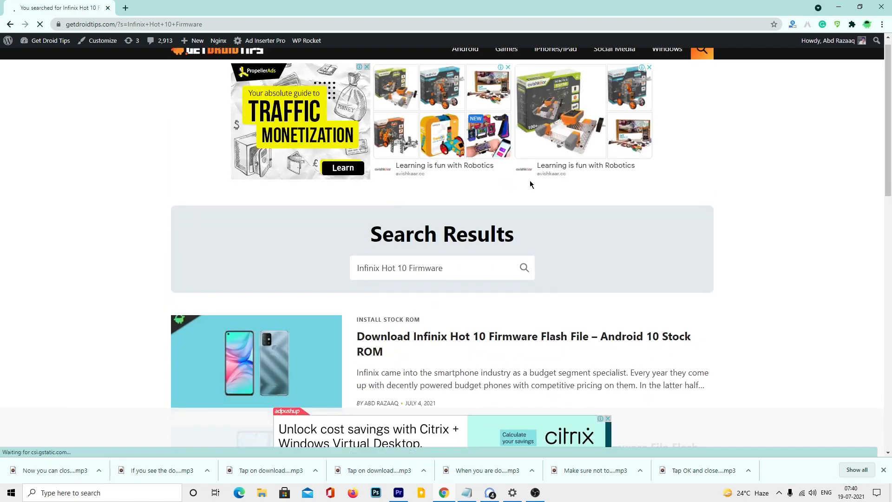
# Open the Infinix Hot 10 X682C flash file article and scroll to Download Flash Files.
pyautogui.scroll(-3)
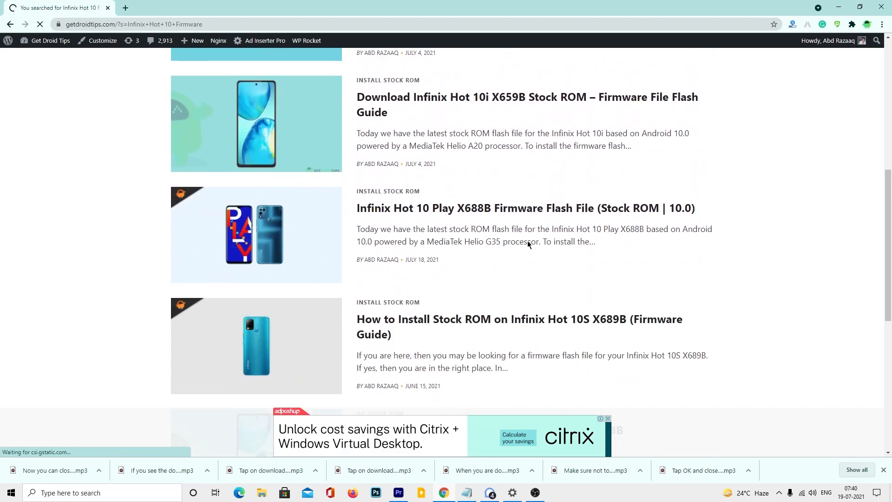
pyautogui.scroll(-3)
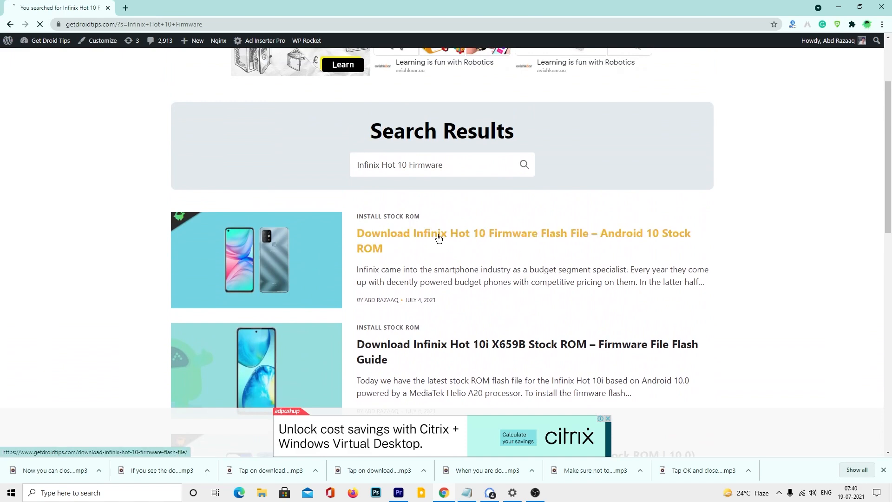
pyautogui.click(438, 233)
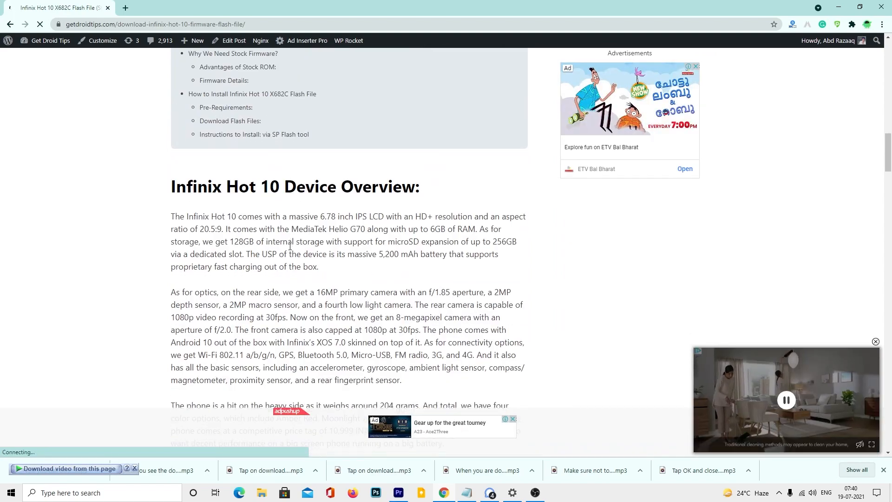
pyautogui.scroll(-3)
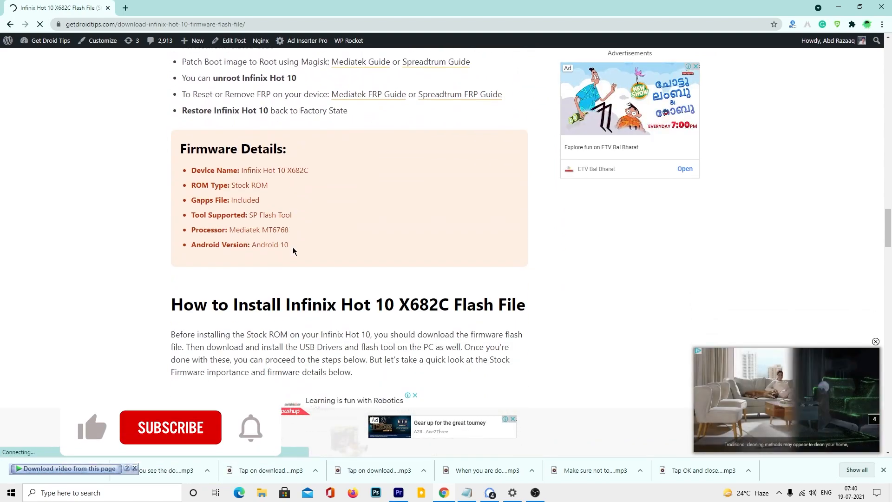
pyautogui.scroll(-3)
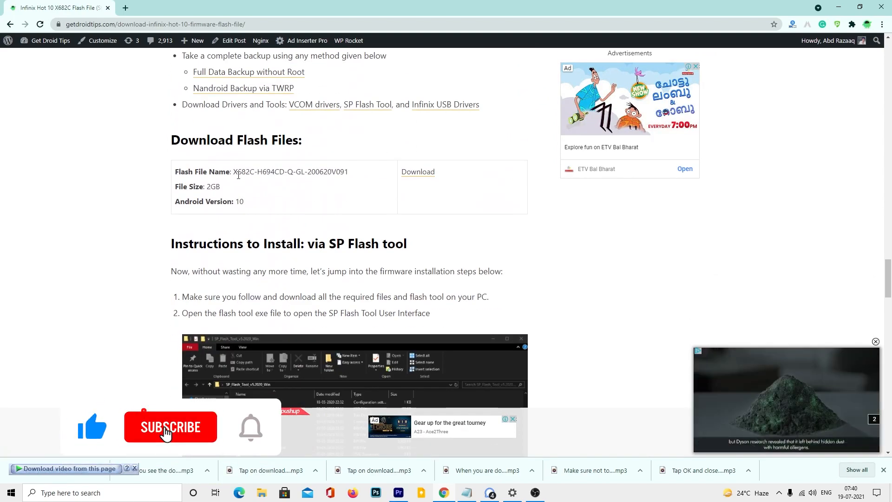
pyautogui.click(170, 427)
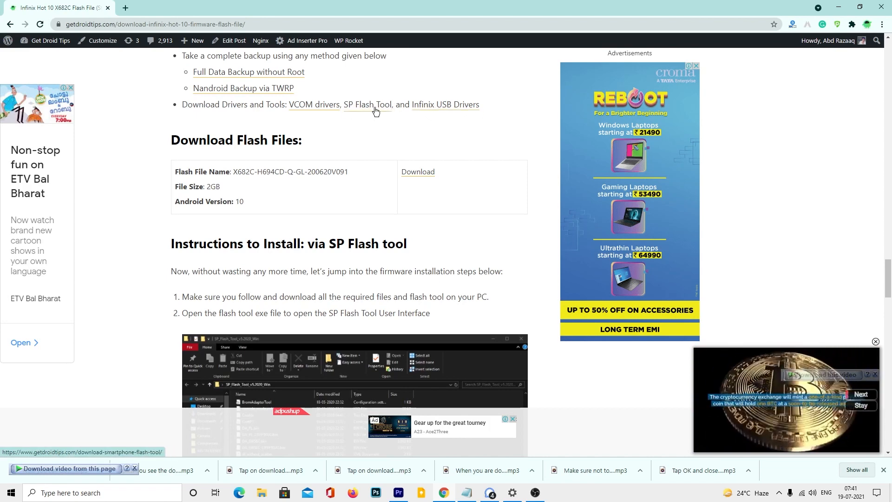
pyautogui.moveTo(315, 110)
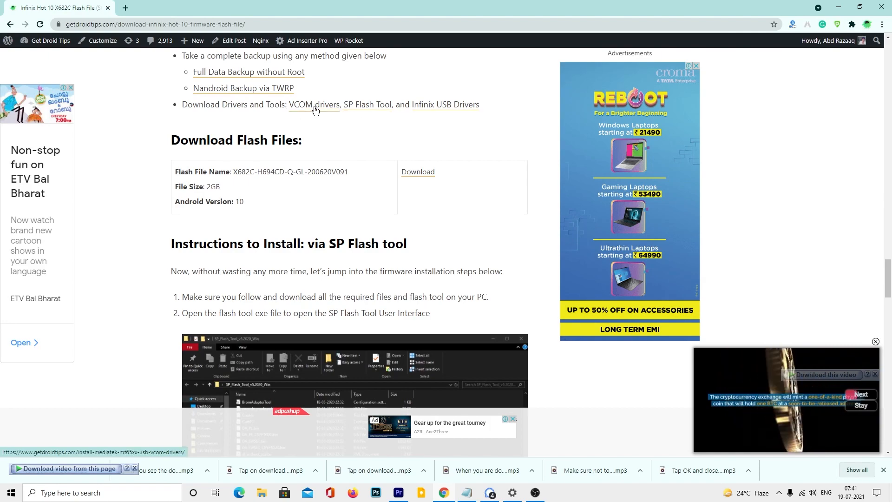
# Open the SP Flash Tool download article and scroll through its features.
pyautogui.click(367, 105)
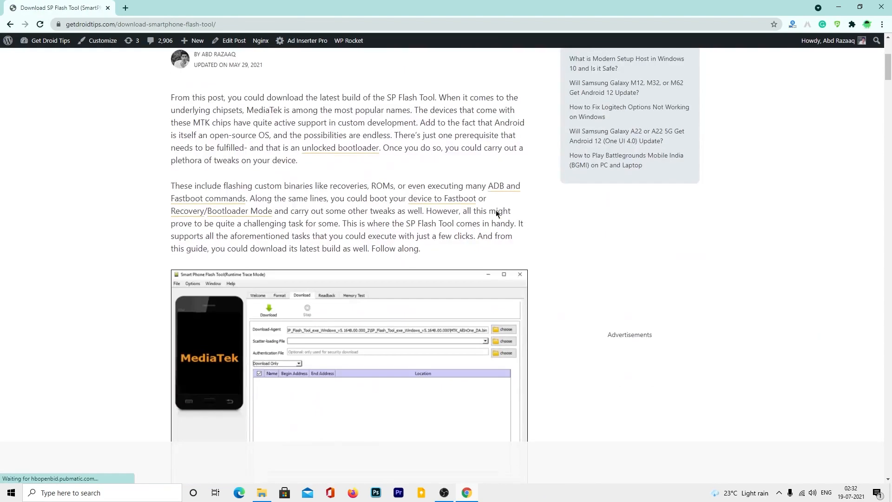
pyautogui.scroll(-3)
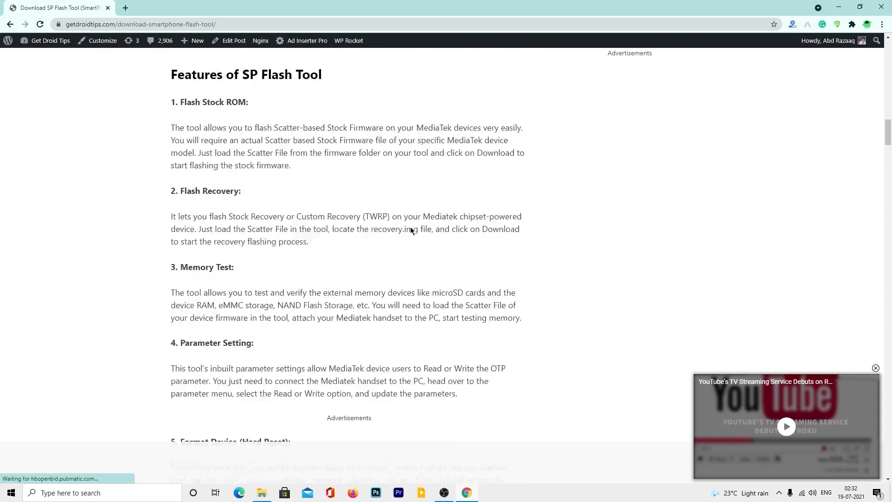
pyautogui.scroll(-3)
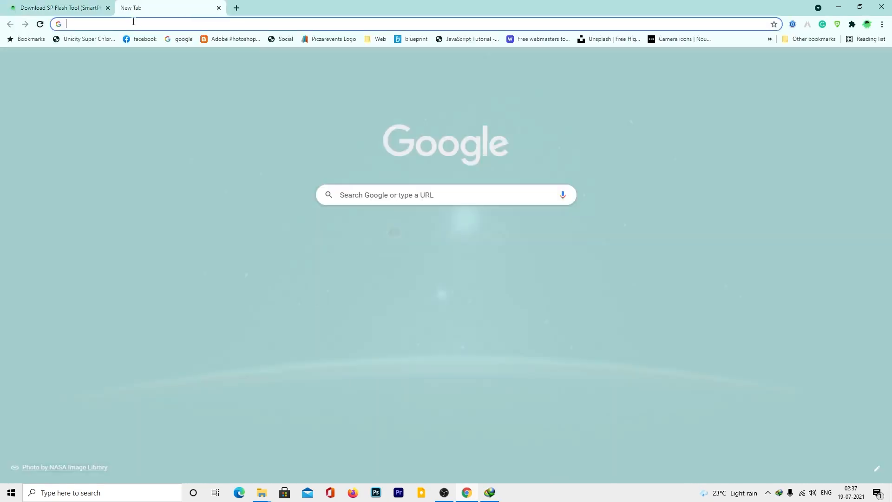
# Find Python 3.9.6 on python.org's Downloads page and launch the downloaded installer.
pyautogui.write('python')
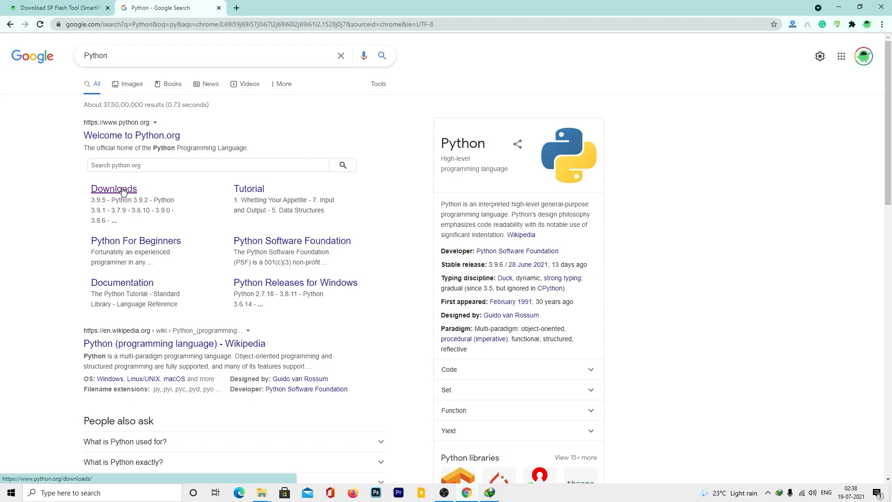
pyautogui.click(114, 189)
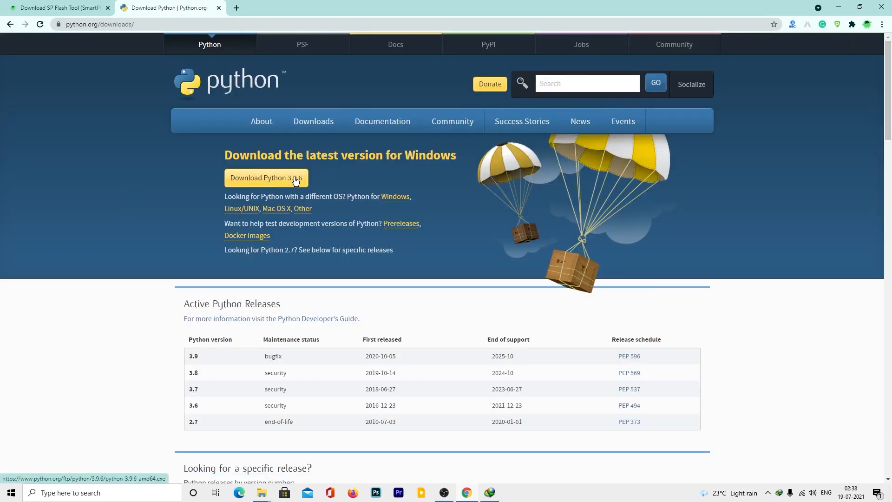
pyautogui.click(266, 177)
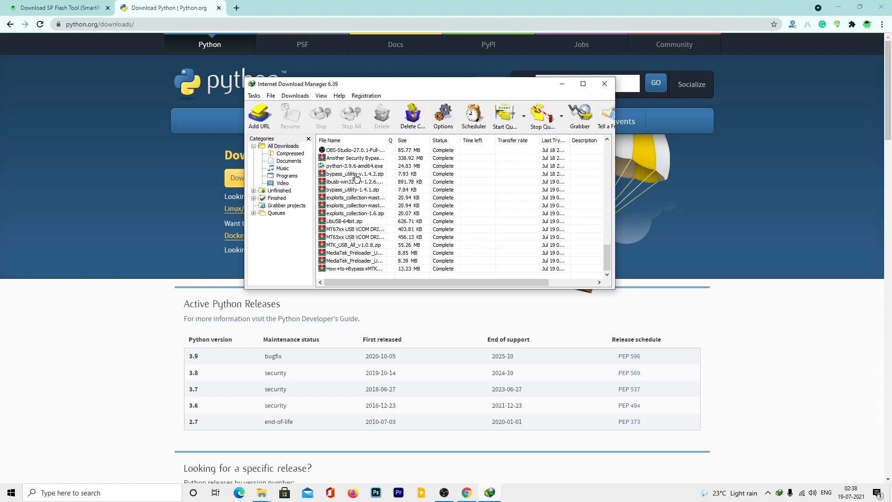
pyautogui.click(354, 165)
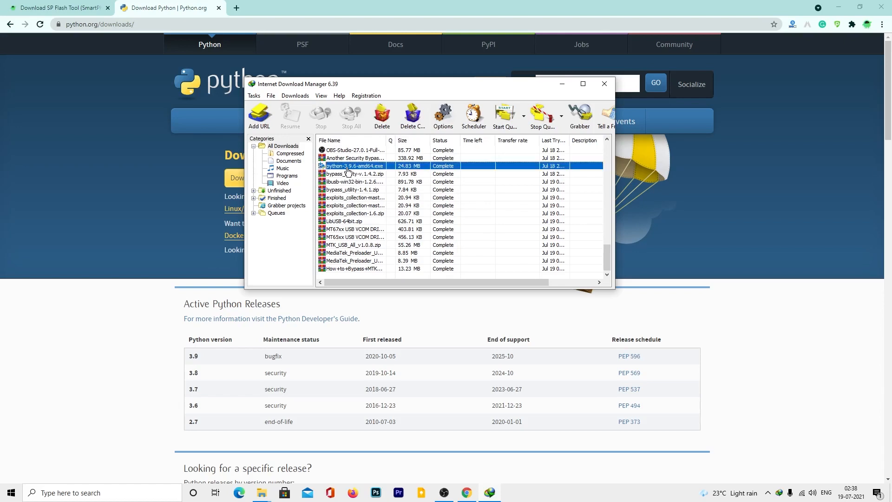
pyautogui.doubleClick(350, 165)
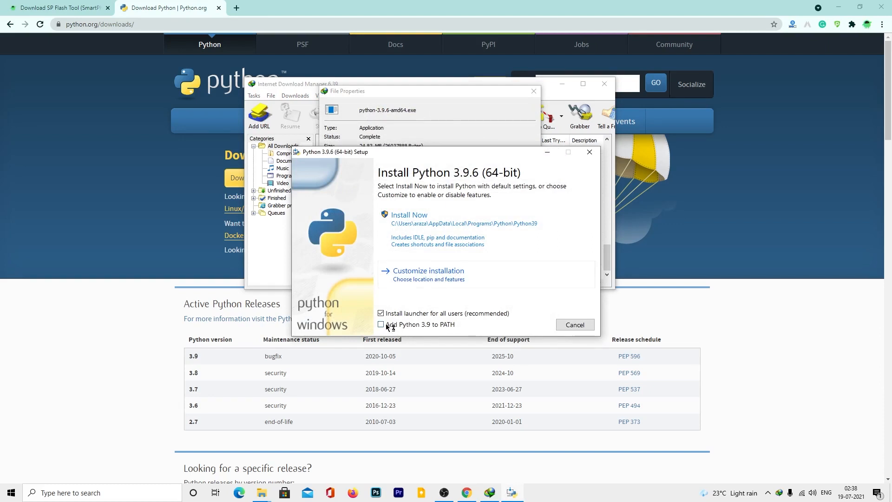
# Install Python 3.9.6 with 'Add Python 3.9 to PATH' ticked, then close the installer.
pyautogui.click(381, 325)
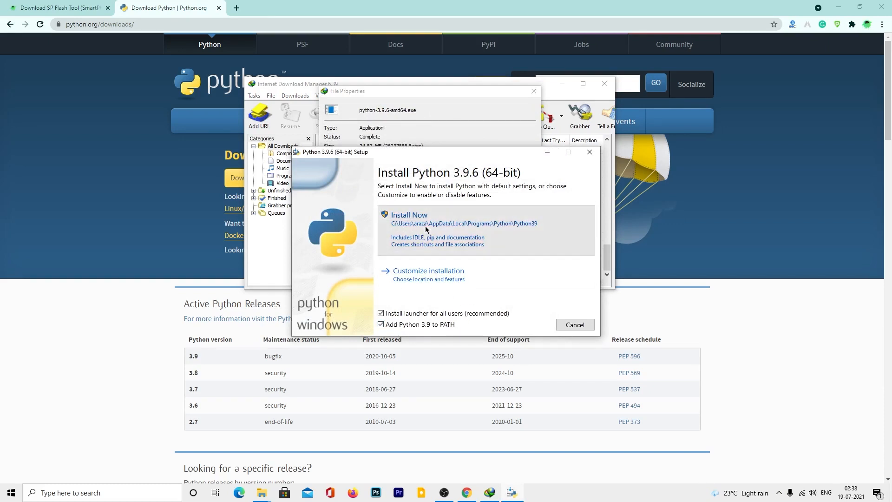
pyautogui.click(409, 215)
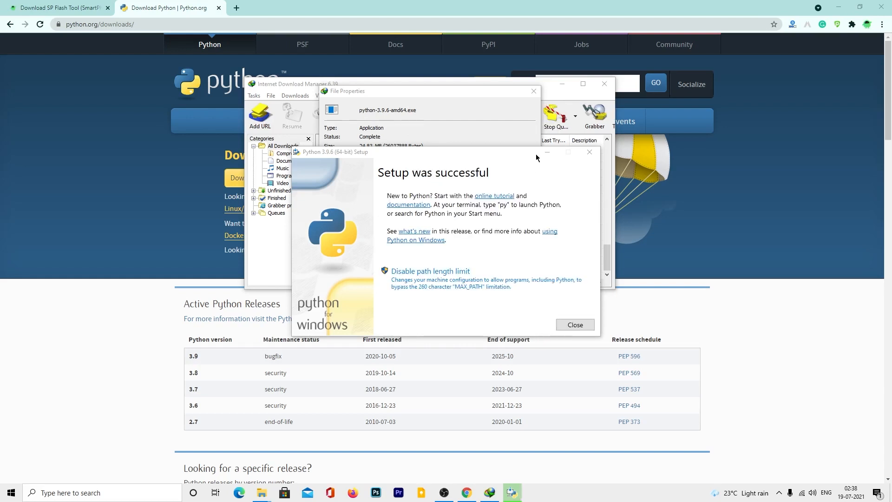
pyautogui.click(576, 324)
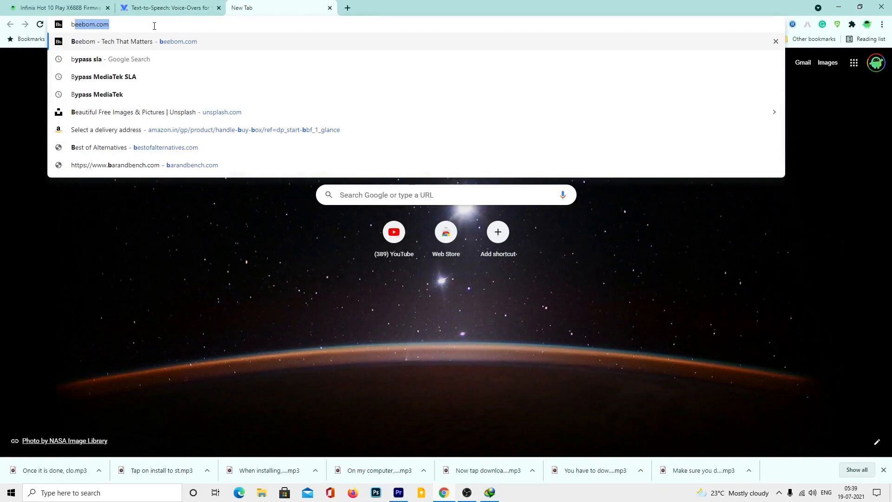
# Download the bypass_utility 1.4.2 Source code (zip) from its GitHub releases page.
pyautogui.write('bypass sla')
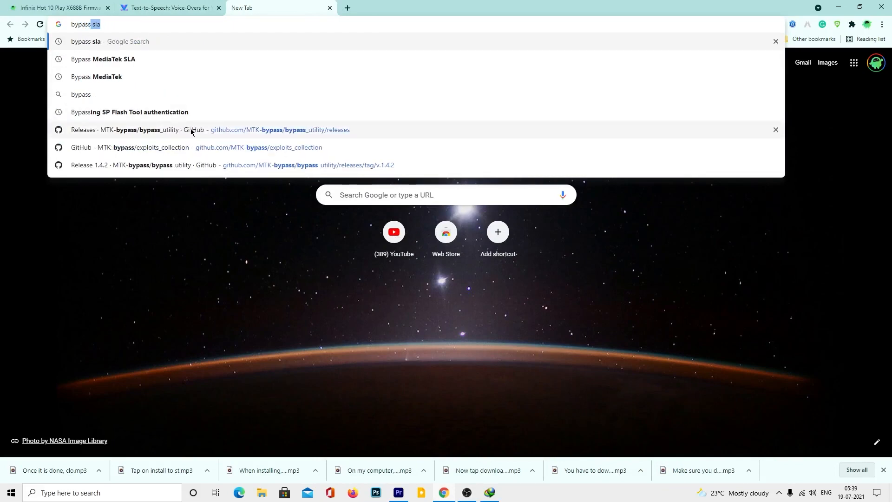
pyautogui.click(190, 130)
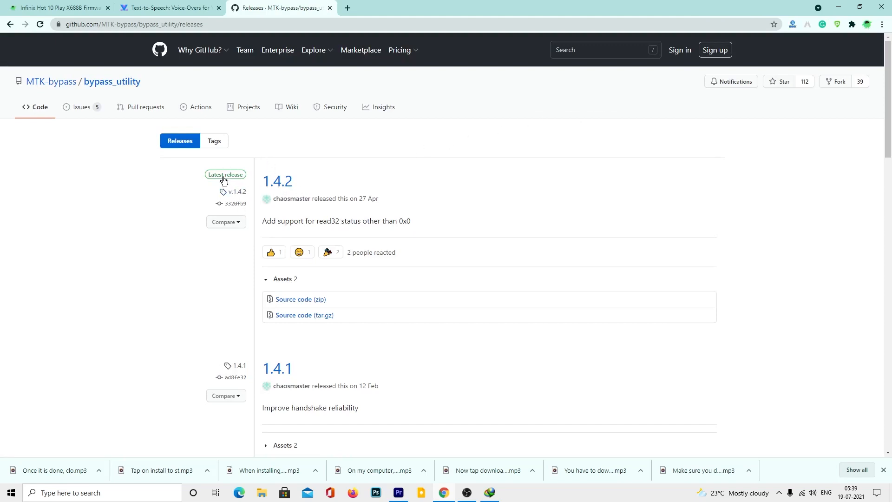
pyautogui.click(277, 181)
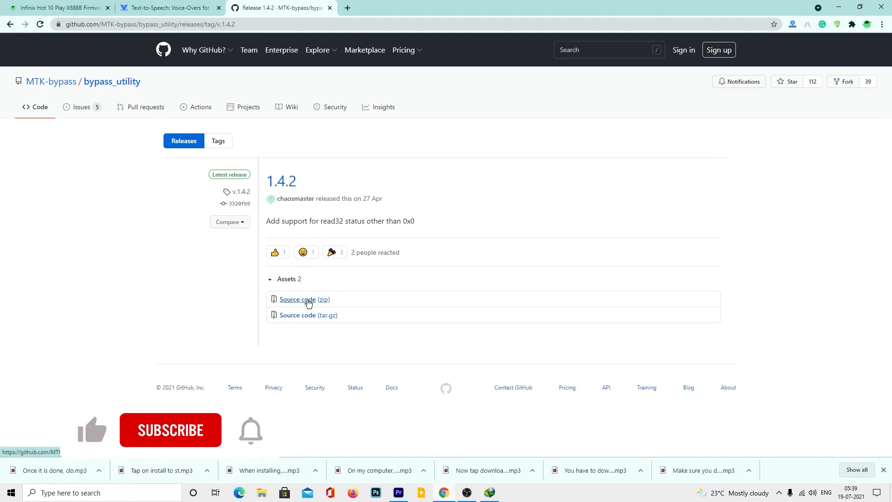
pyautogui.click(304, 299)
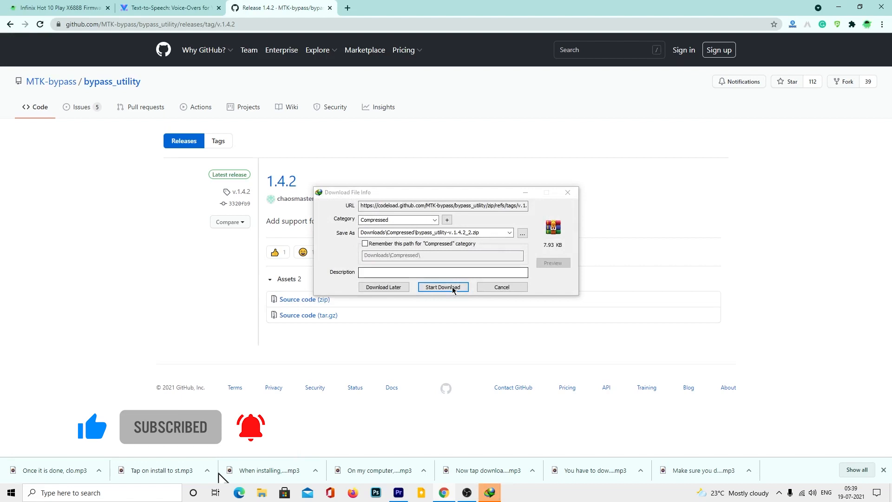
pyautogui.click(443, 287)
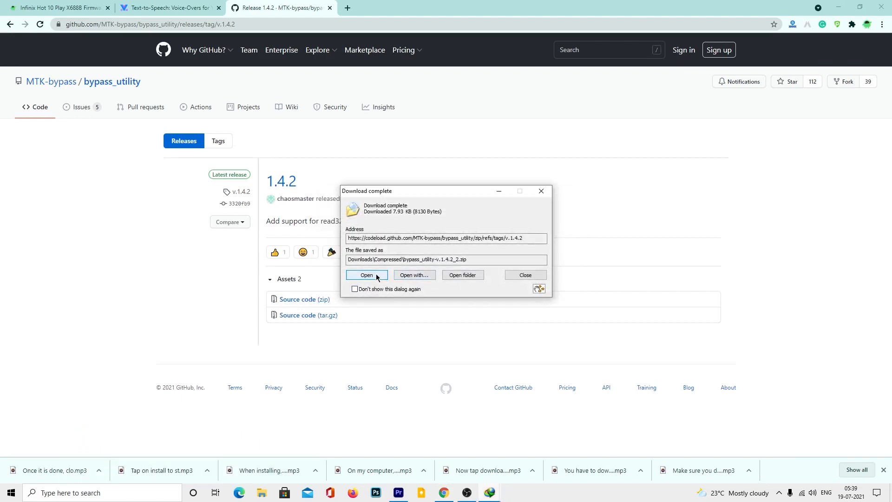
# Open the bypass_utility 1.4.2 zip in WinRAR and extract it to the Desktop, replacing existing files.
pyautogui.click(366, 274)
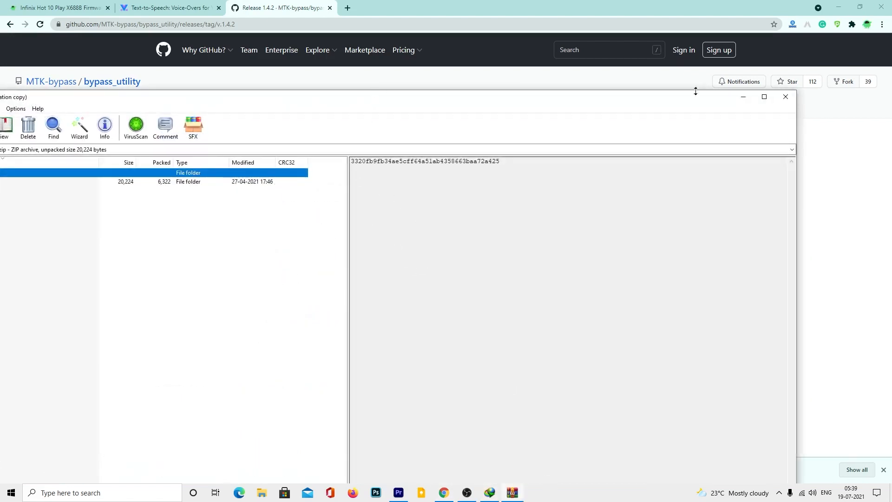
pyautogui.moveTo(786, 96)
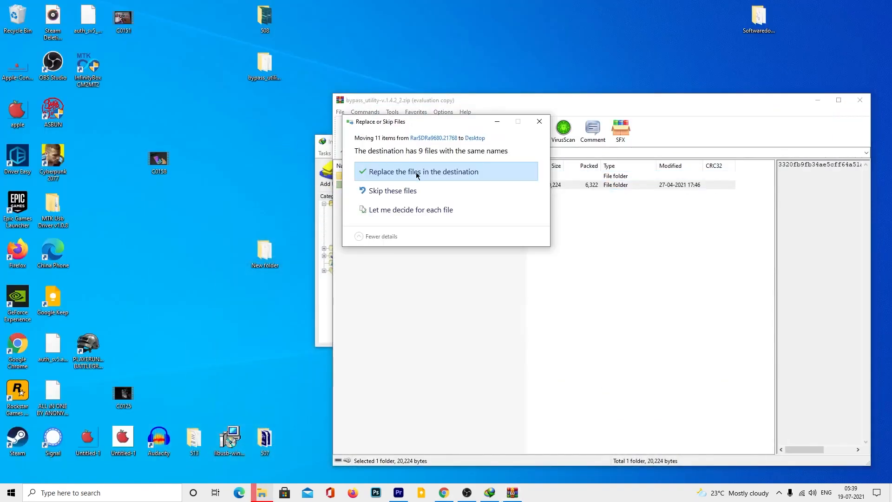
pyautogui.click(423, 171)
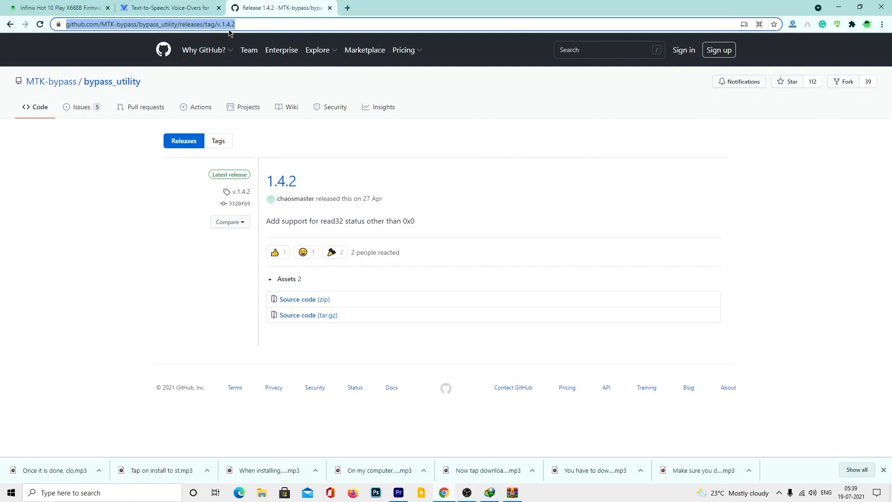
# Find the exploits_collection repository on GitHub and open its 1.6 release.
pyautogui.write('exploit payloads')
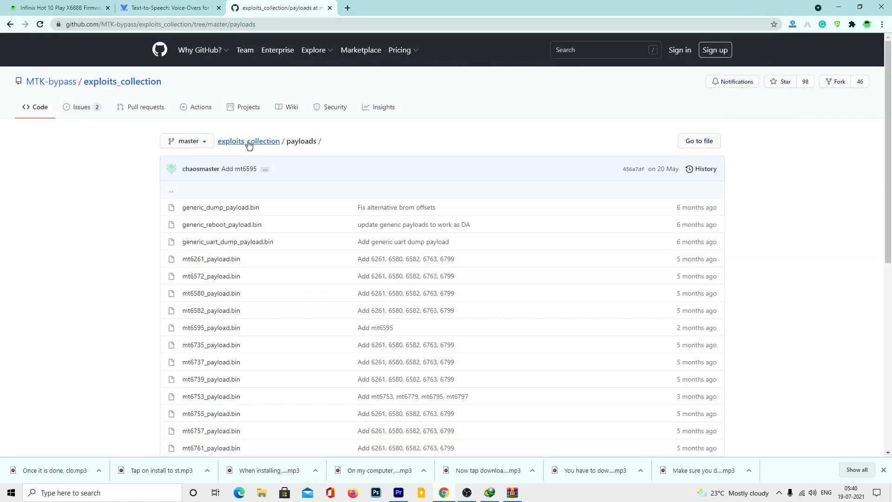
pyautogui.click(249, 141)
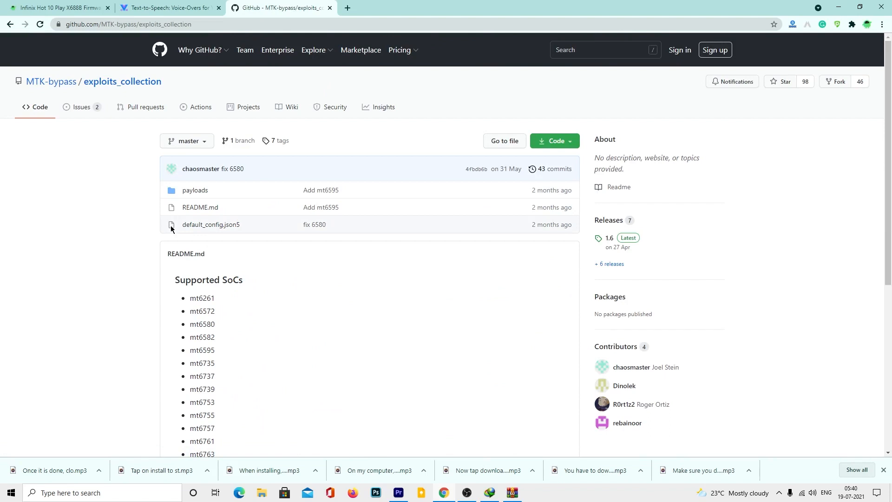
pyautogui.scroll(-3)
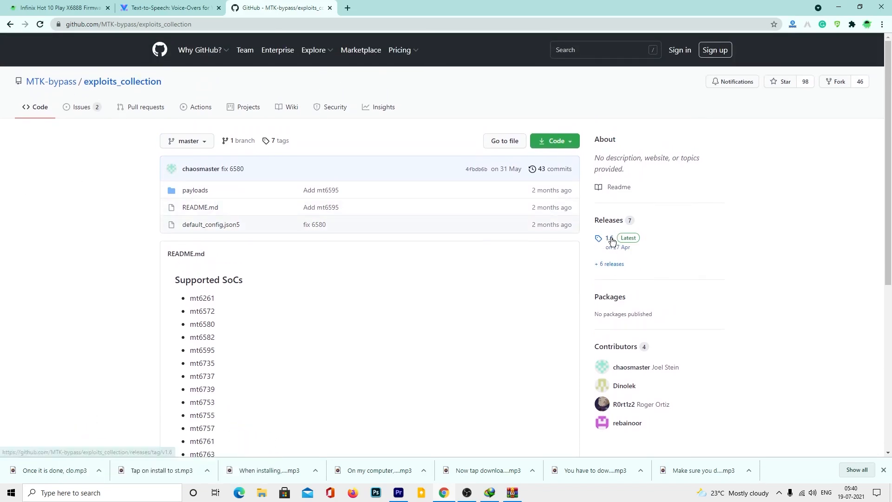
pyautogui.click(609, 239)
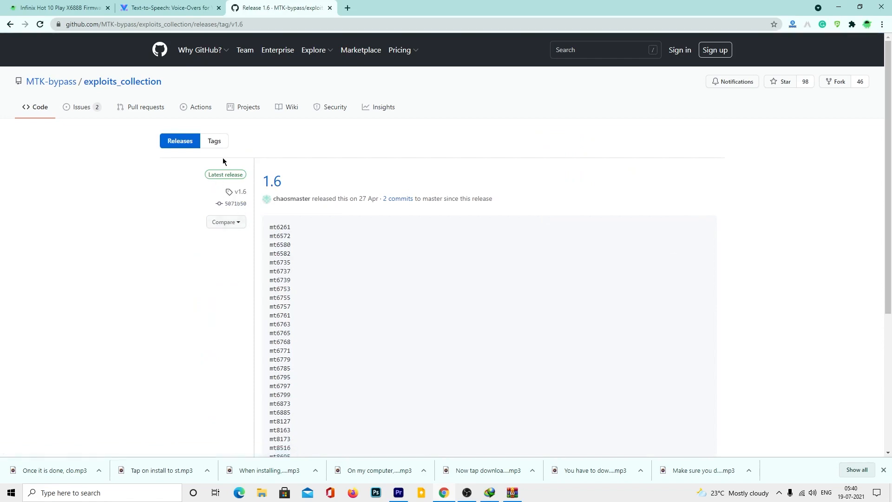
pyautogui.click(271, 181)
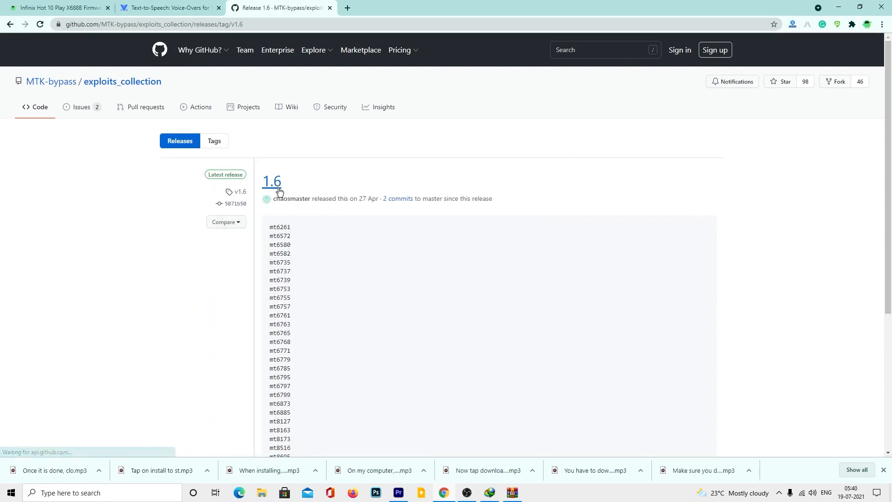
# Download the 1.6 Source code (zip) and open it in WinRAR.
pyautogui.scroll(-3)
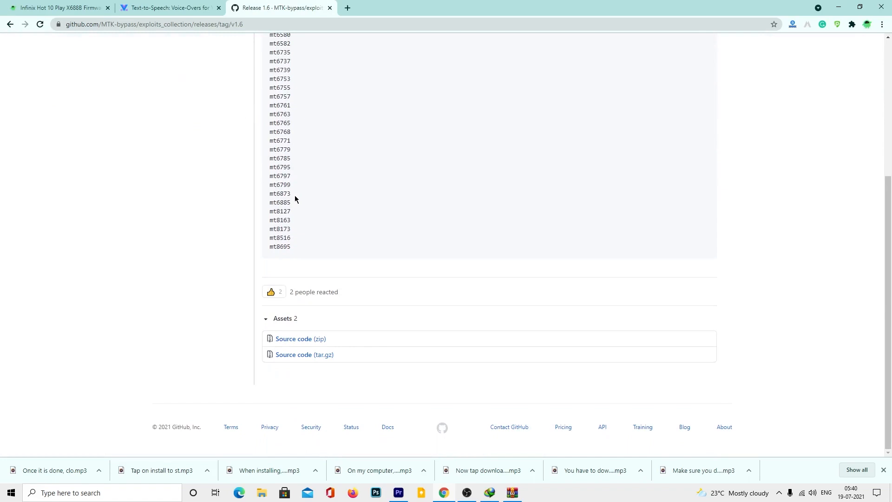
pyautogui.click(296, 338)
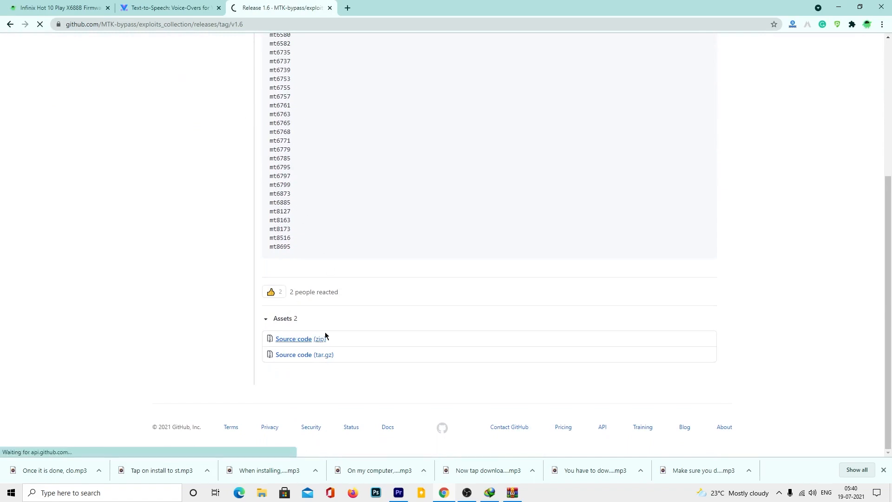
pyautogui.click(293, 338)
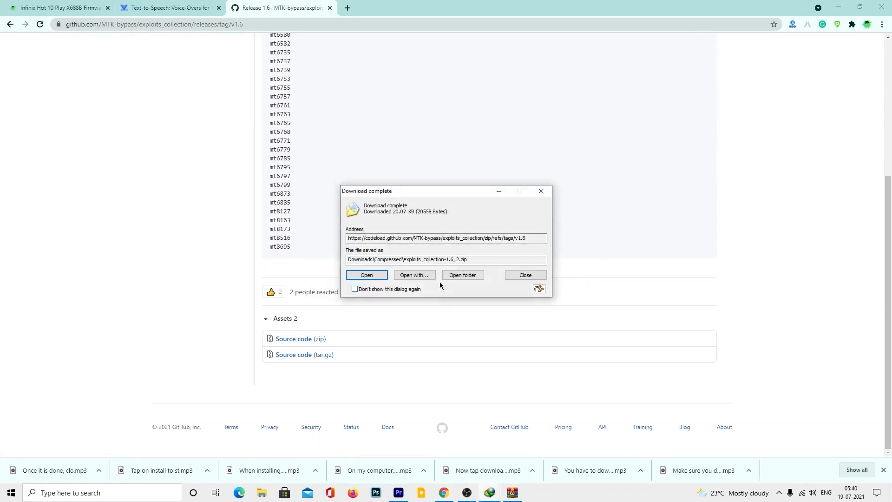
pyautogui.click(366, 275)
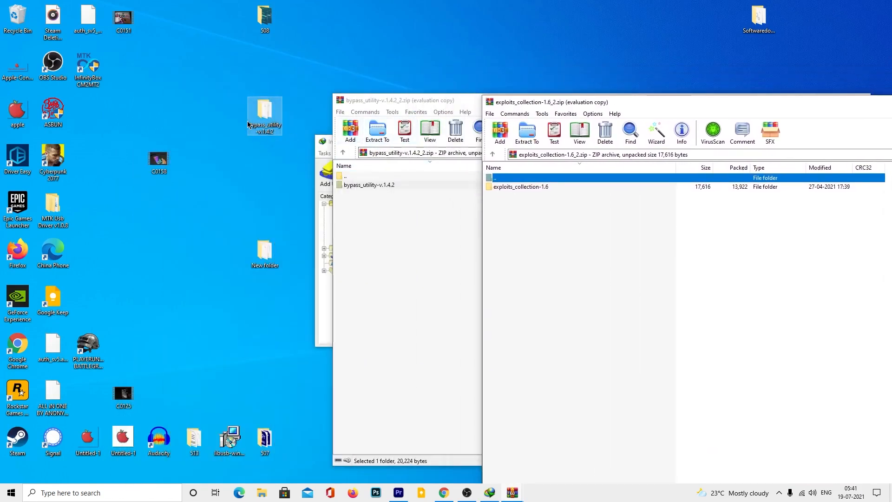
# Open the exploits_collection-1.6 folder, select its files, and close the download manager window.
pyautogui.doubleClick(521, 187)
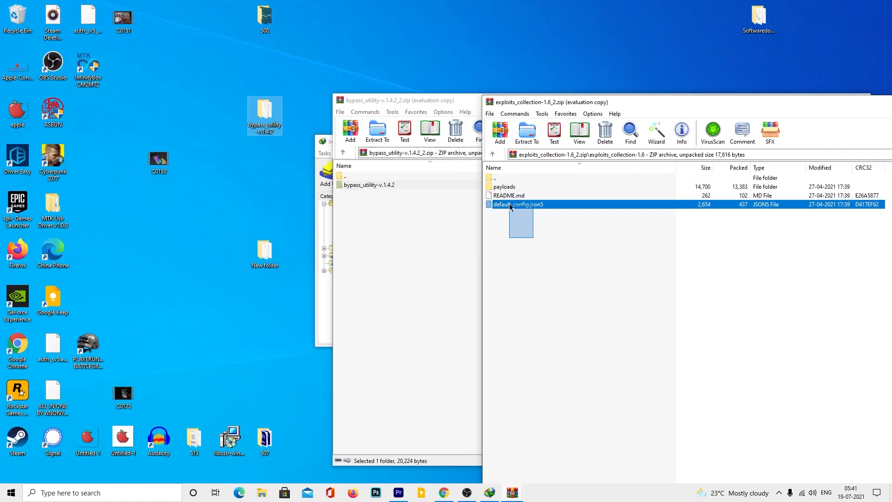
pyautogui.press('ctrl+a')
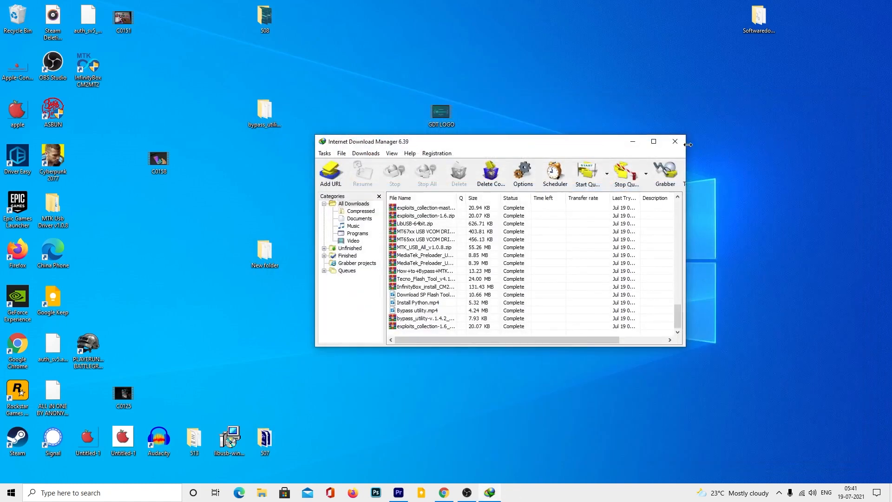
pyautogui.click(674, 141)
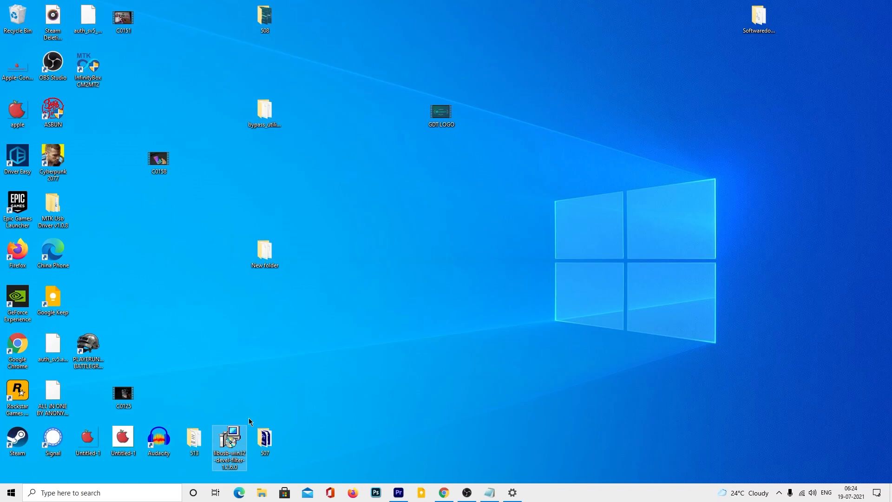
# Install LibUSB-Win32 1.2.6.0 with default settings and launch the filter installer wizard.
pyautogui.doubleClick(229, 438)
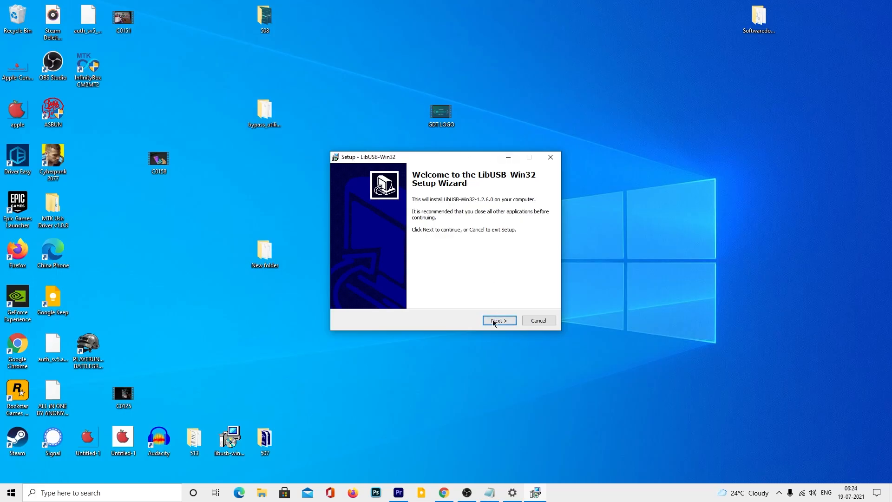
pyautogui.click(499, 320)
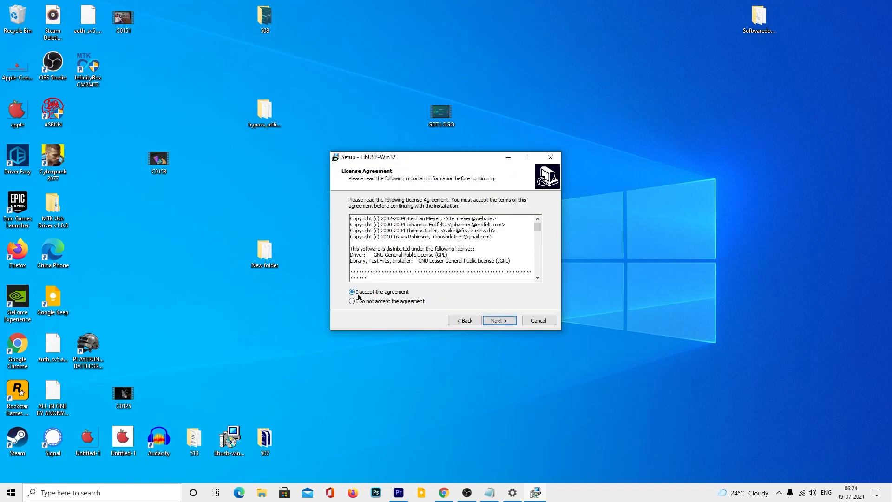
pyautogui.click(499, 321)
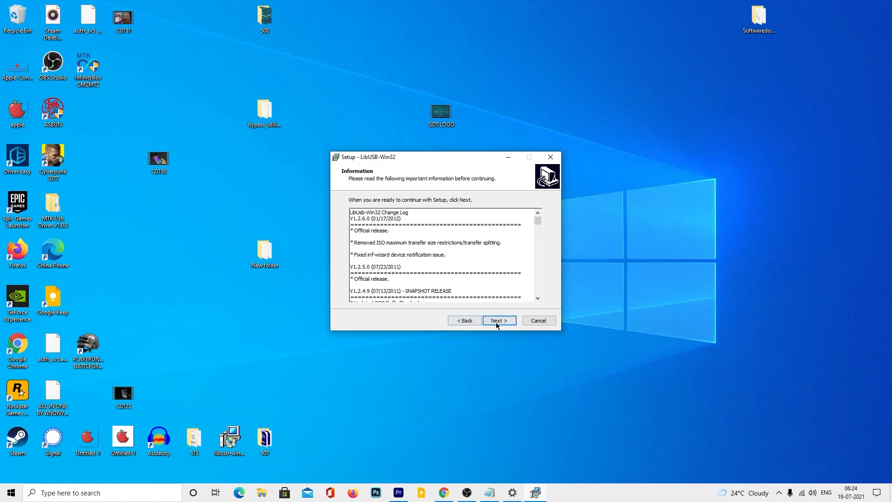
pyautogui.click(499, 320)
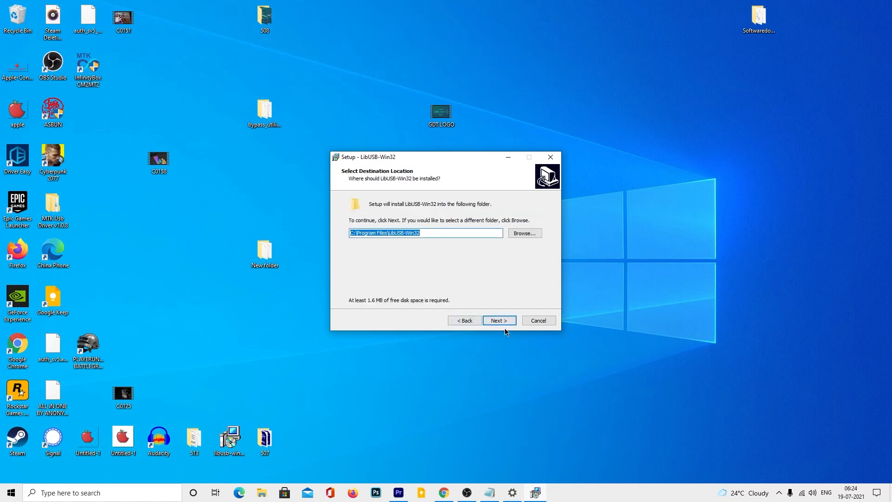
pyautogui.click(499, 320)
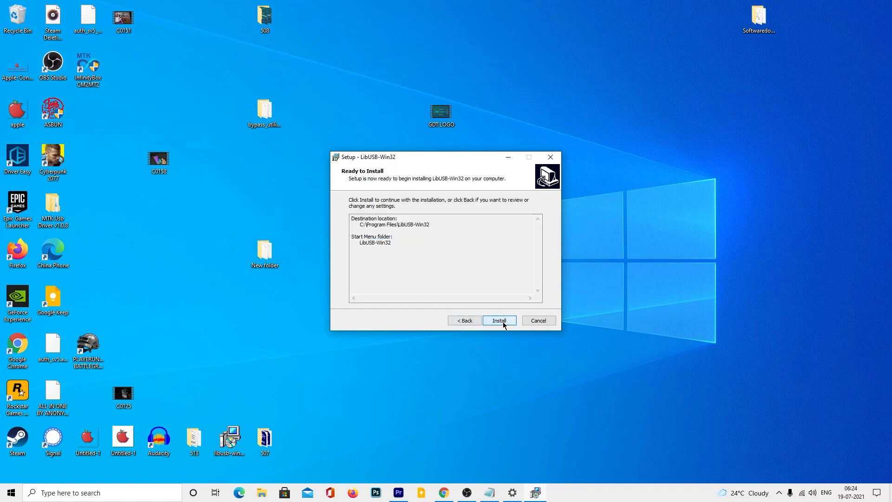
pyautogui.click(499, 320)
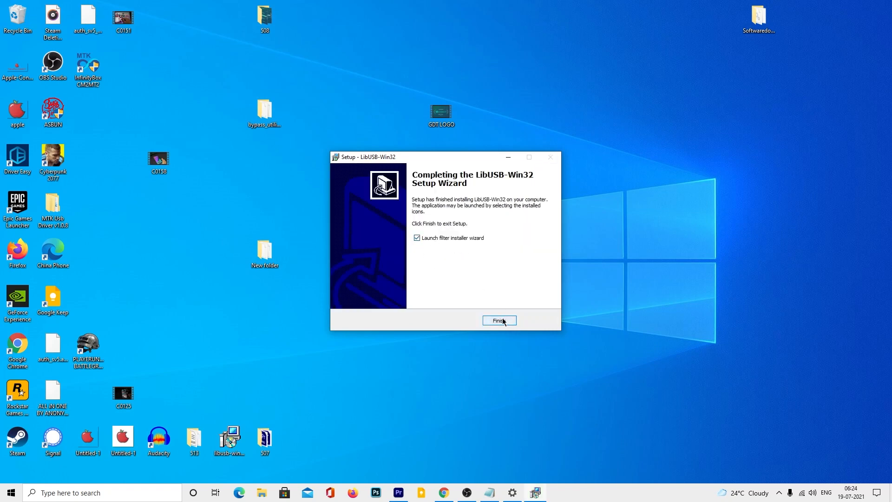
pyautogui.click(499, 321)
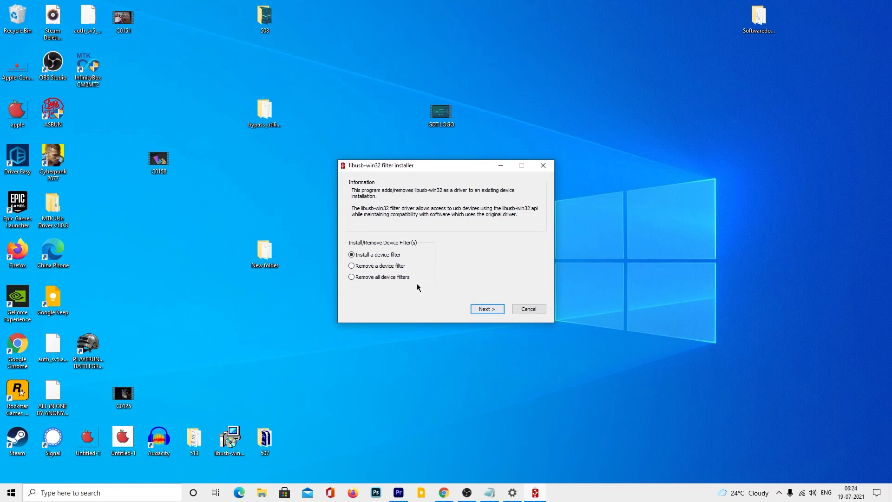